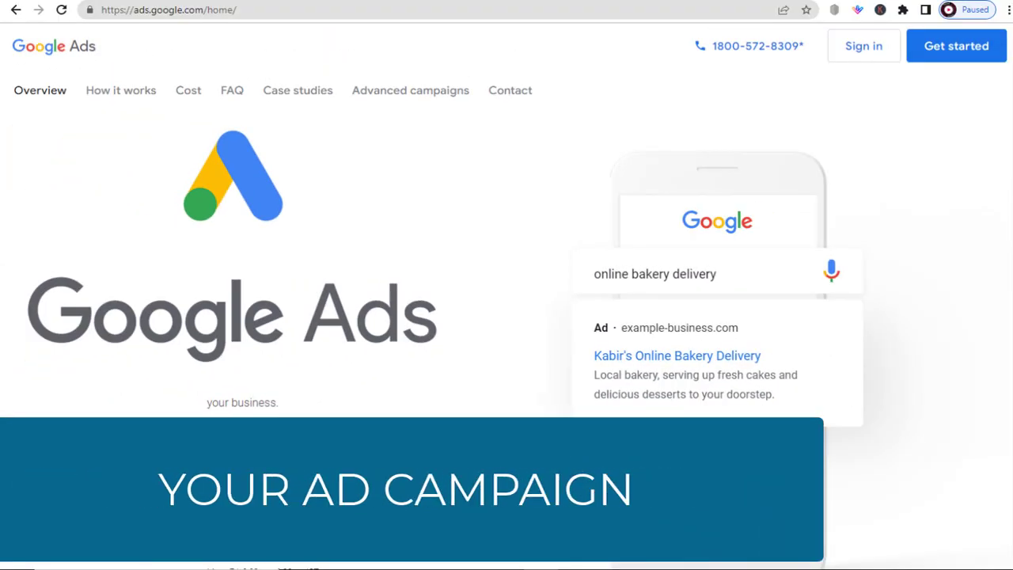
{"action": "mouse_move", "coordinate": [865, 46]}
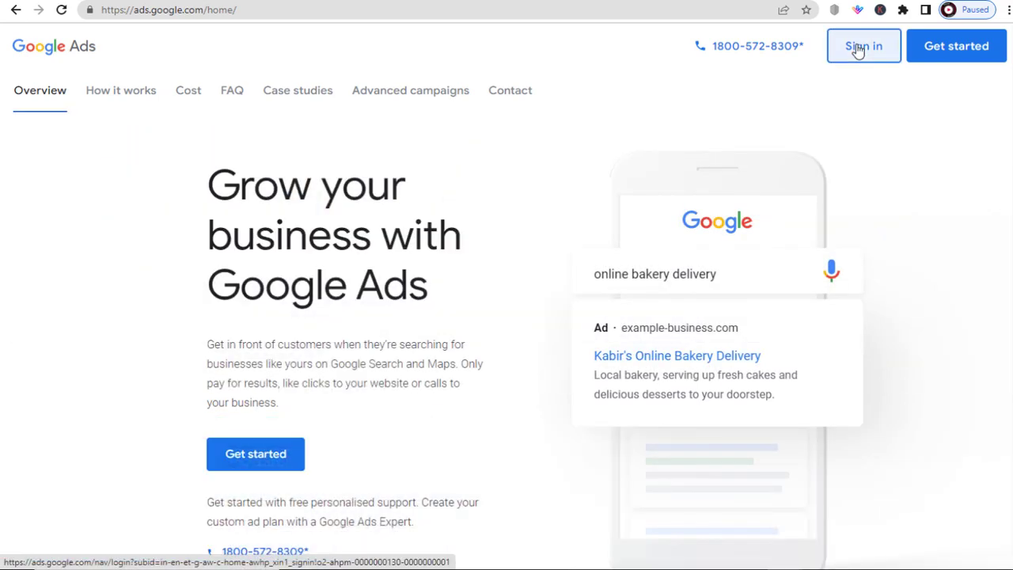
- Sign in to the Google Ads advertiser account from the public home page
{"action": "left_click", "coordinate": [862, 45]}
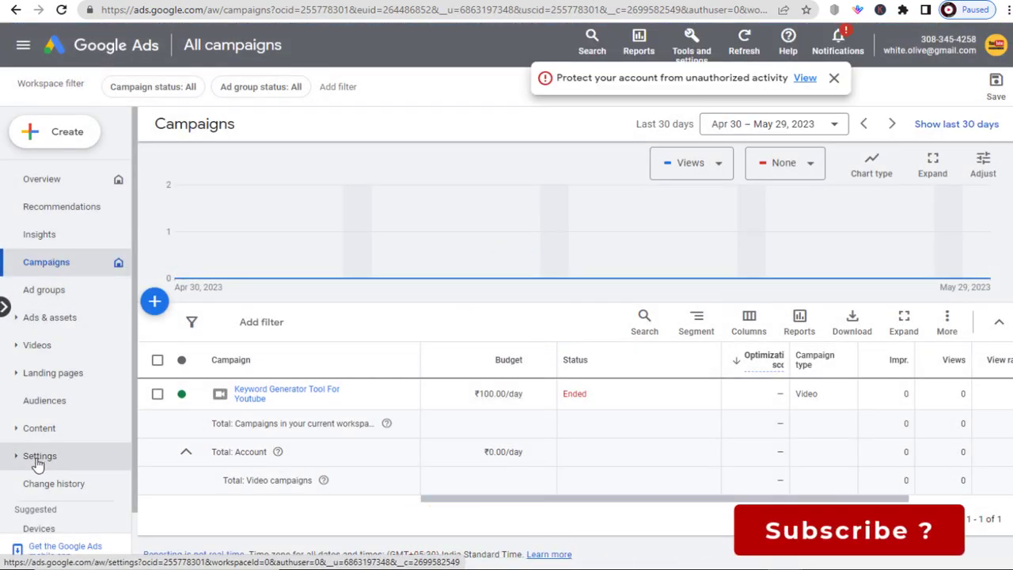
- Show the campaign settings table with the start and end date columns in view
{"action": "left_click", "coordinate": [40, 456]}
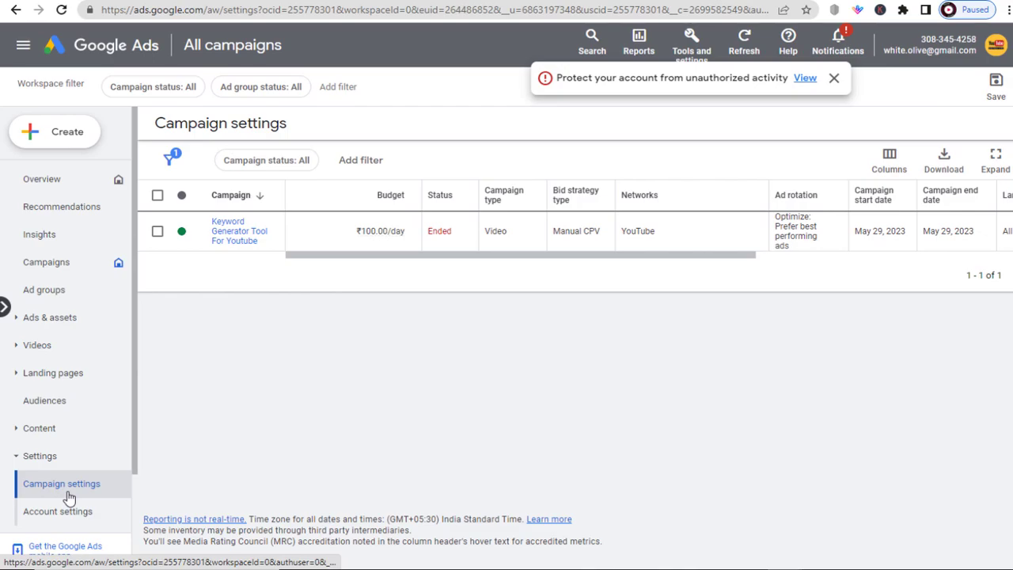
{"action": "mouse_move", "coordinate": [276, 372]}
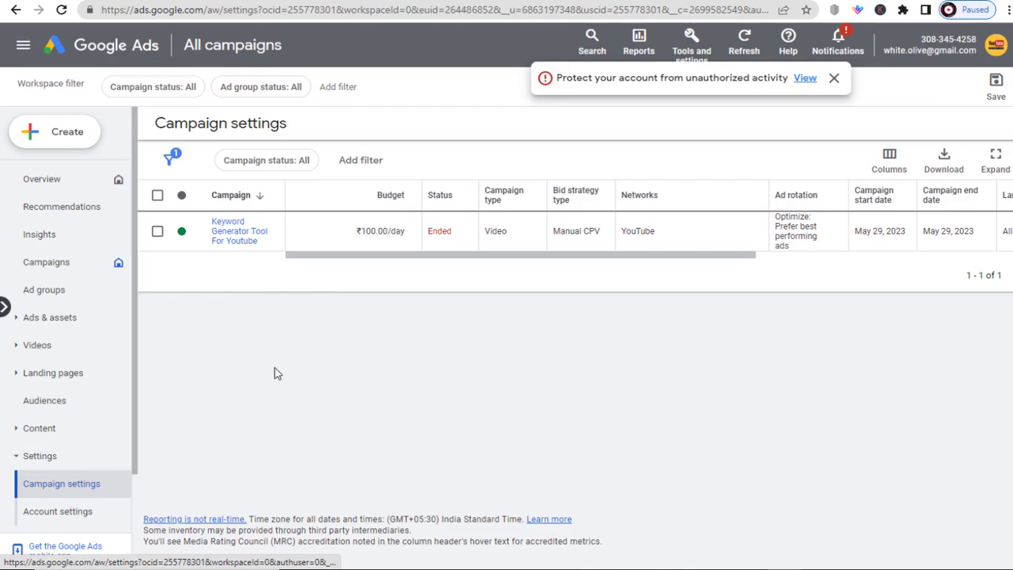
{"action": "mouse_move", "coordinate": [288, 337]}
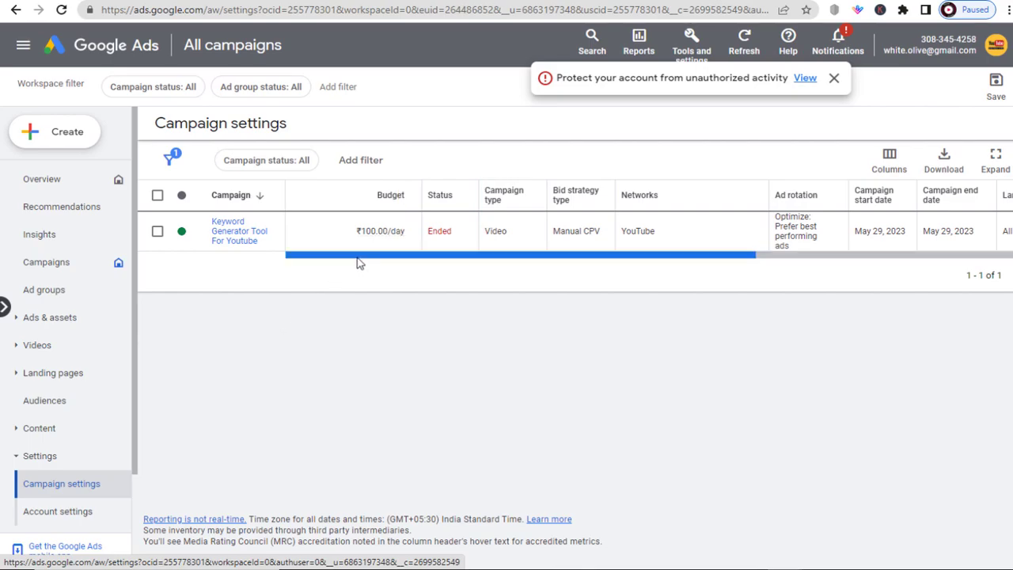
{"action": "scroll", "scroll_direction": "right", "scroll_amount": 3}
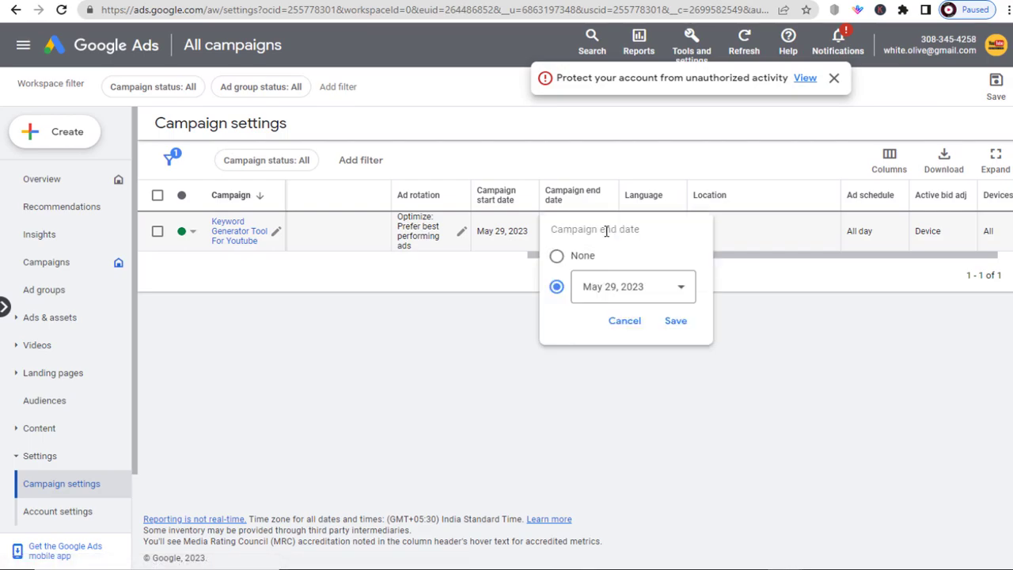
- Change the video campaign's end date from May 29 to May 30, 2023
{"action": "left_click", "coordinate": [633, 286]}
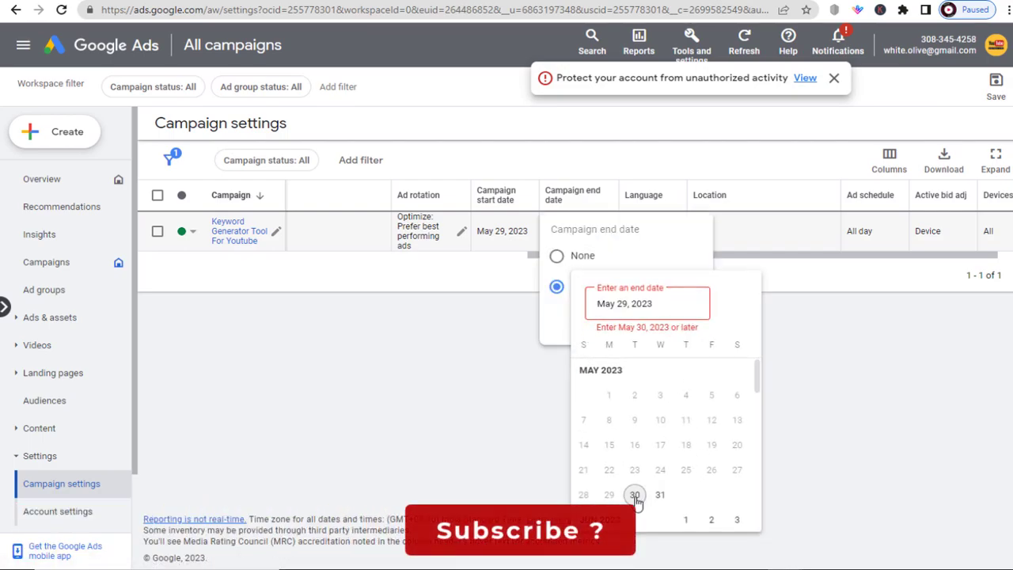
{"action": "left_click", "coordinate": [633, 495]}
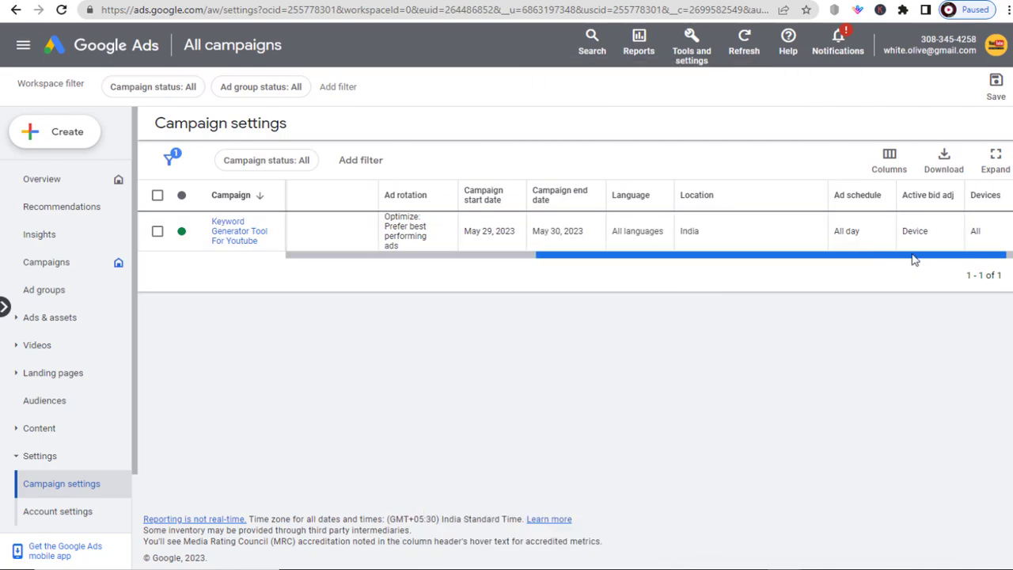
- Return to the campaigns overview, where the campaign status now reads Eligible
{"action": "left_click", "coordinate": [46, 262]}
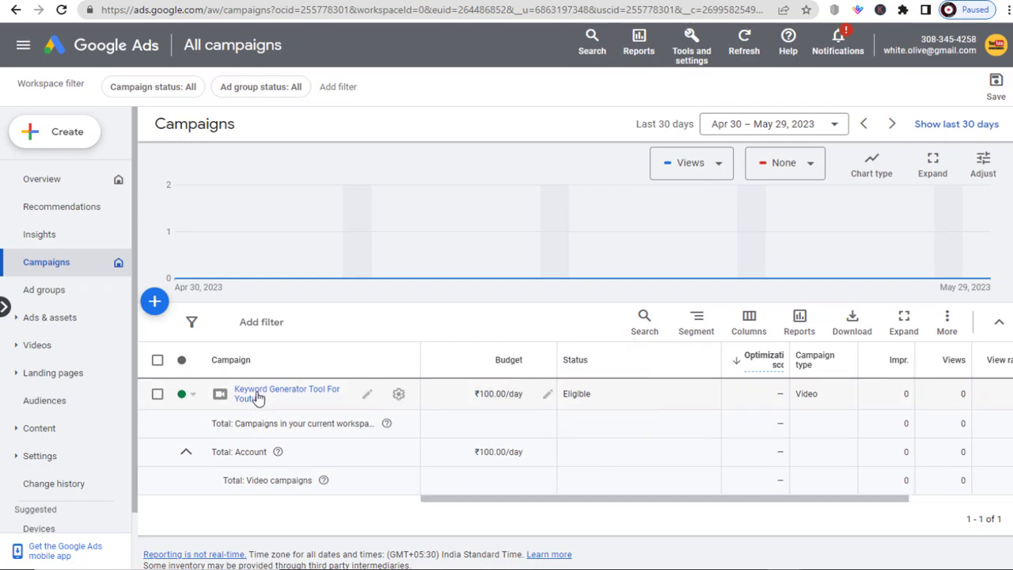
{"action": "mouse_move", "coordinate": [258, 400]}
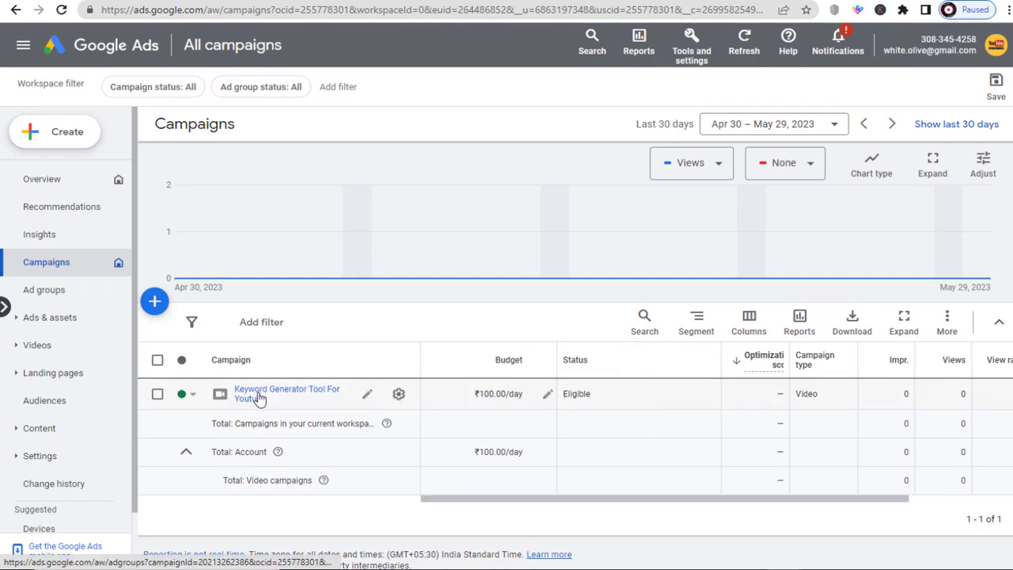